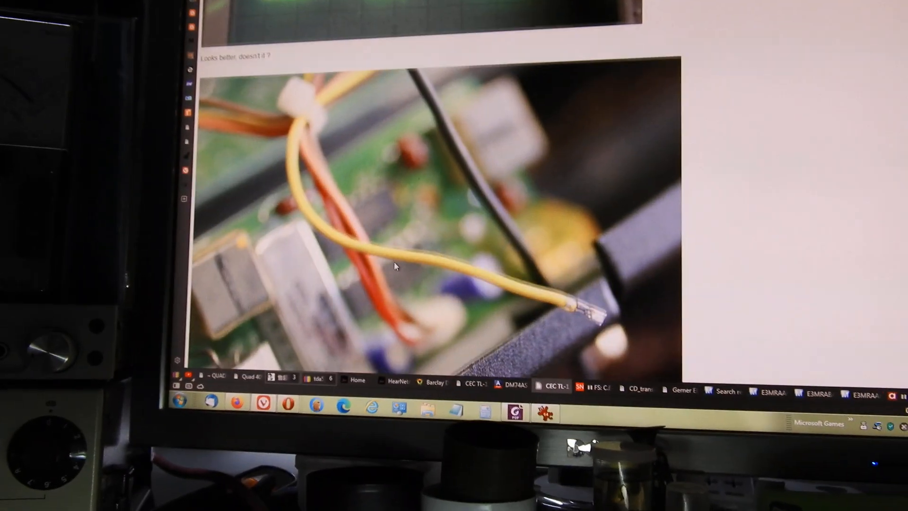
pyautogui.scroll(-3)
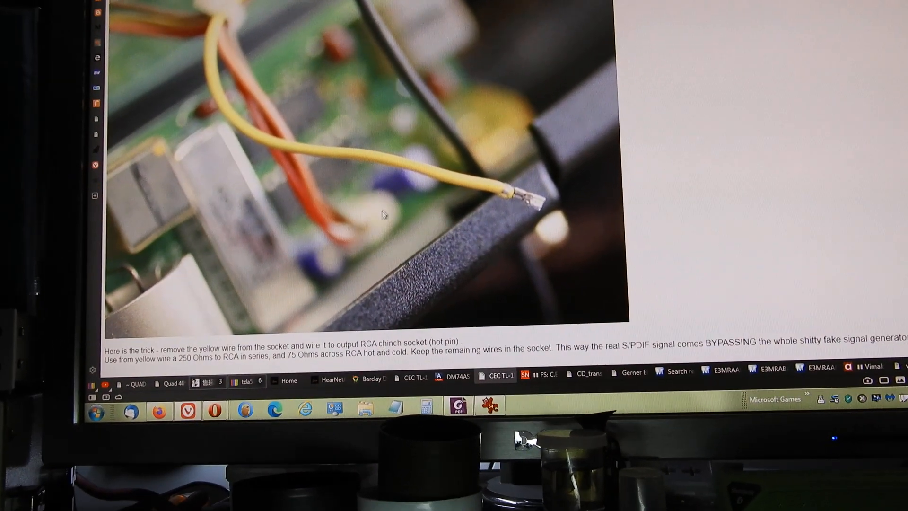